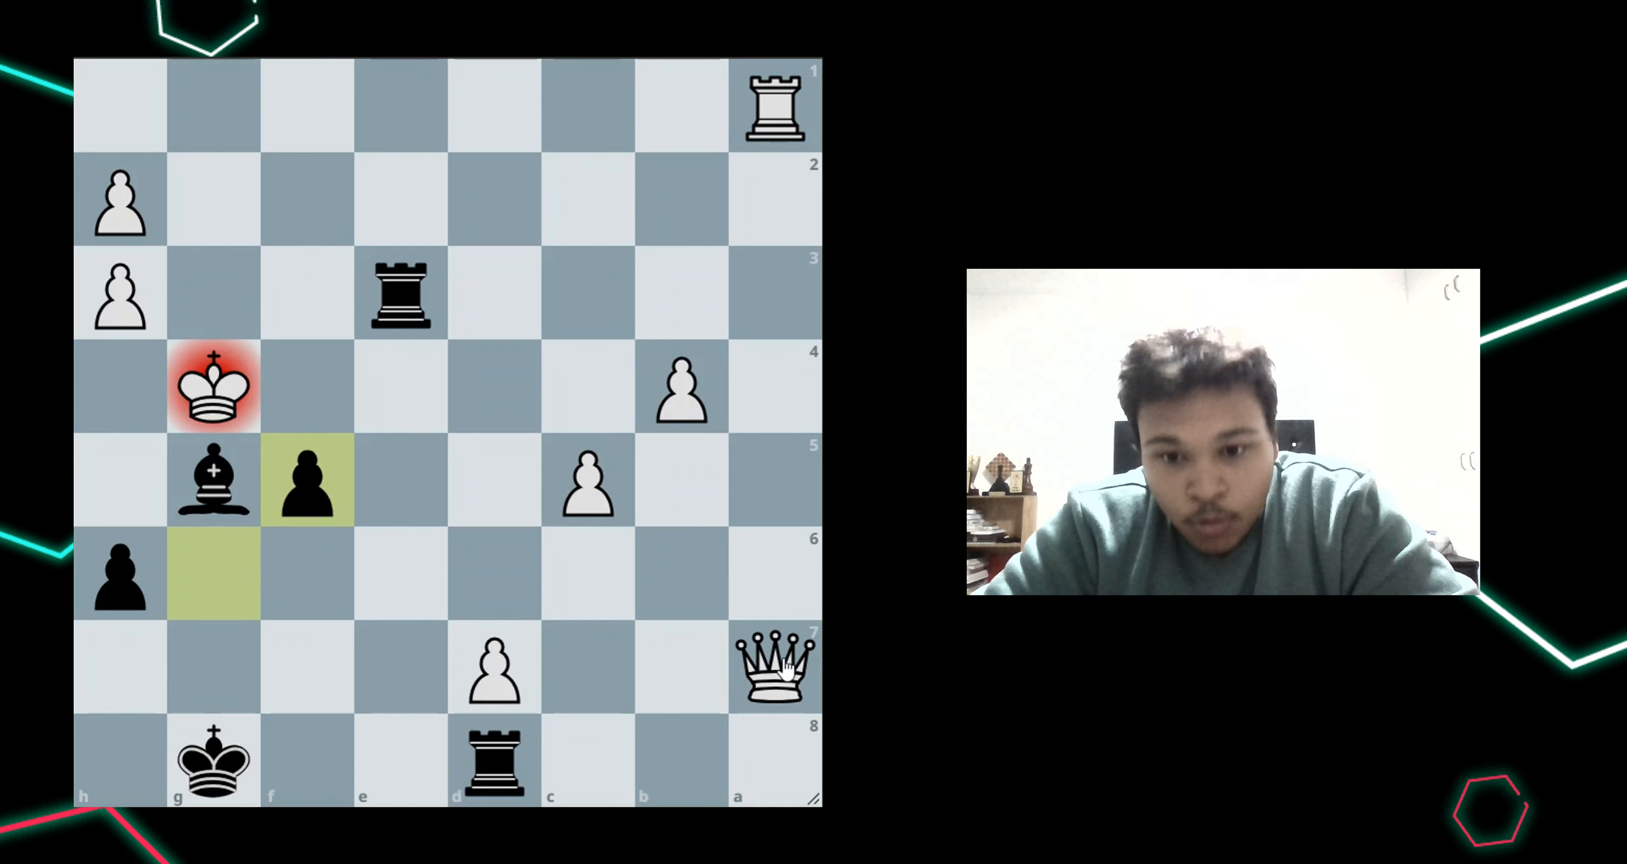
Step back to the earlier position and mark the f7-f5 and g7-g6 pawn pushes with arrows
left_click(776, 670)
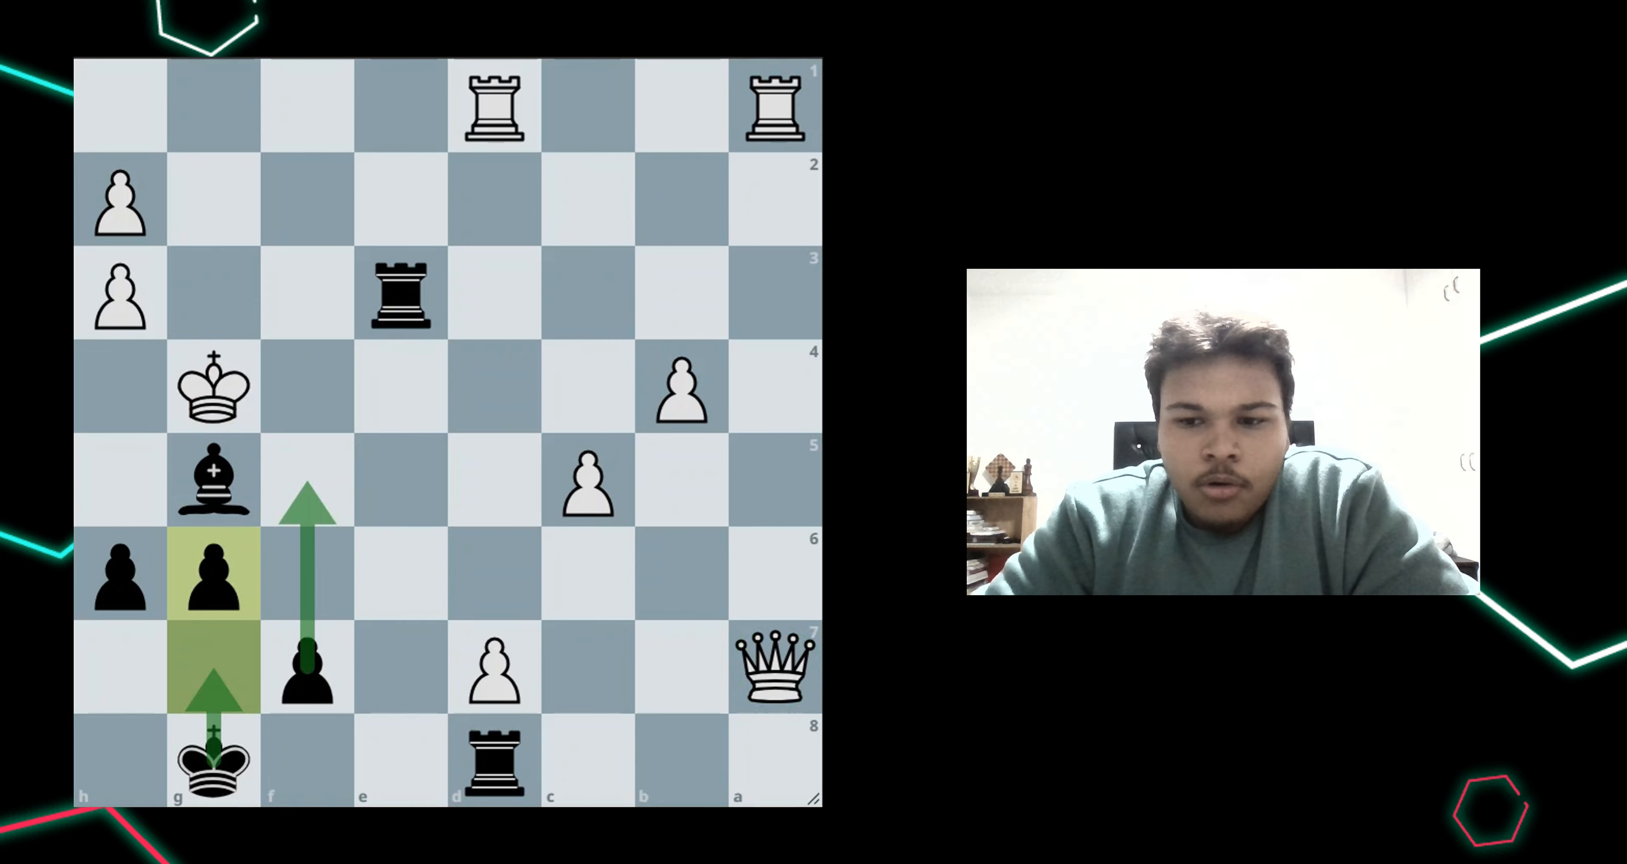
left_click(307, 481)
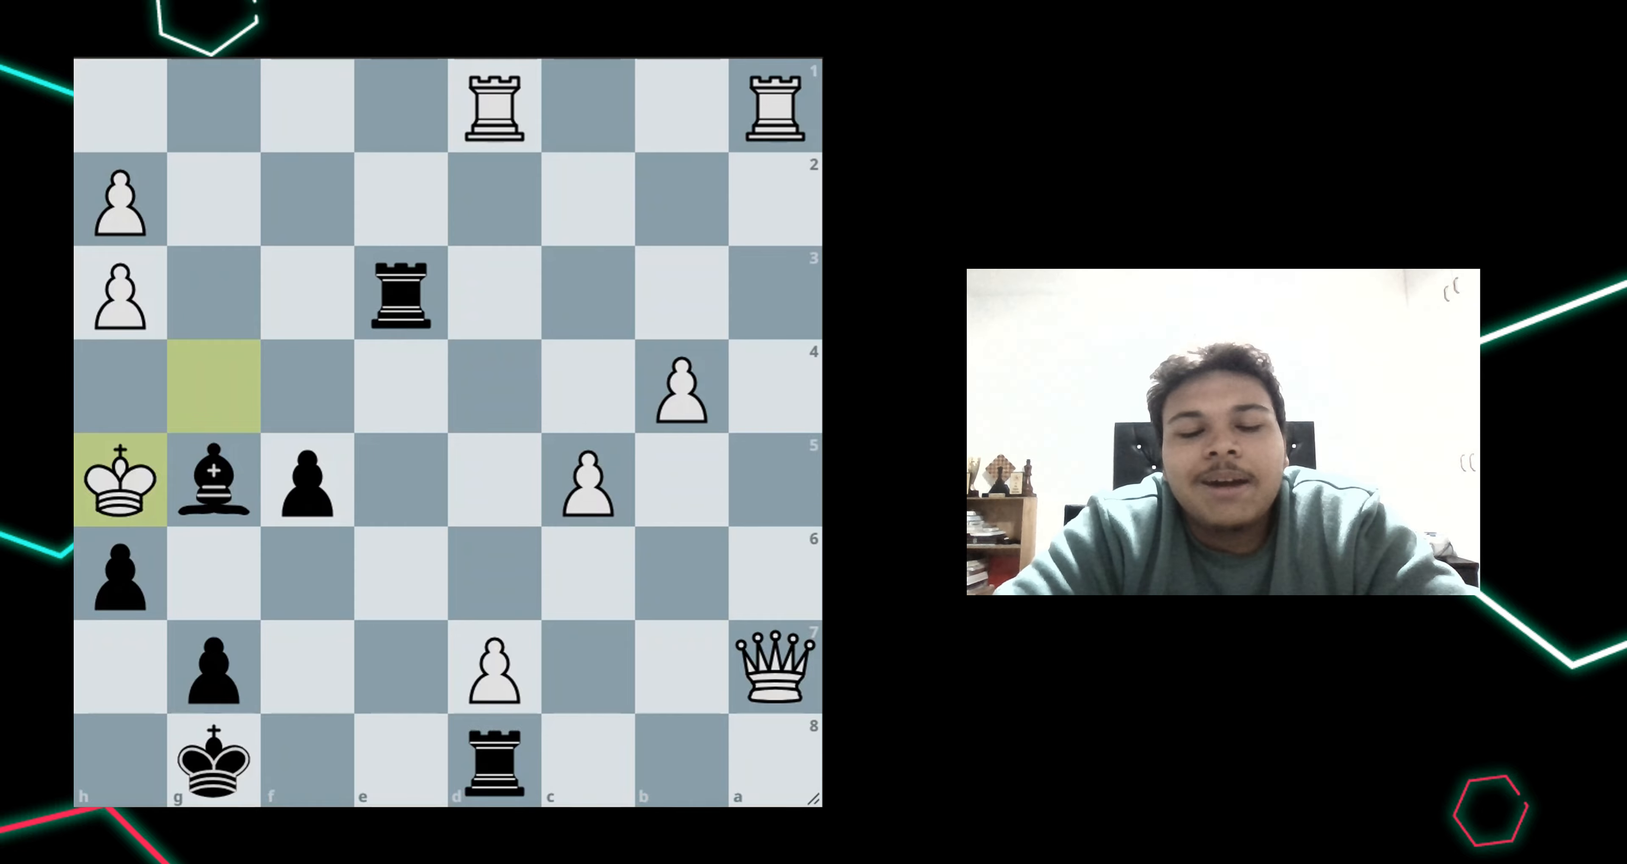
mouse_move(128, 404)
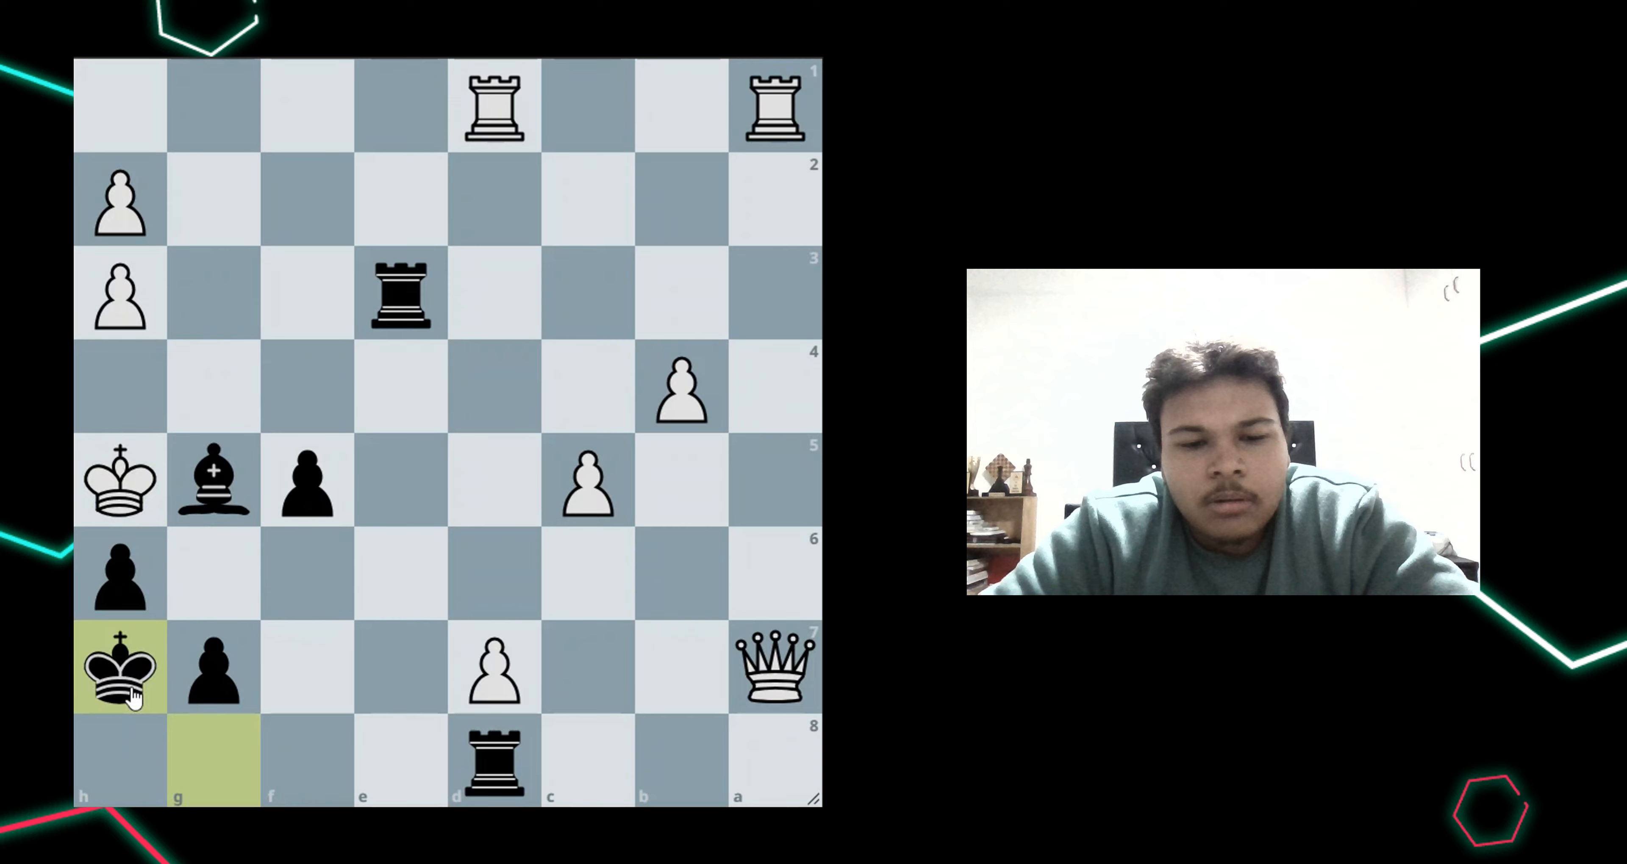
Play Kh5 and Kh7, then mark the g-pawn advance from g7 to g6 with an arrow
left_click(213, 669)
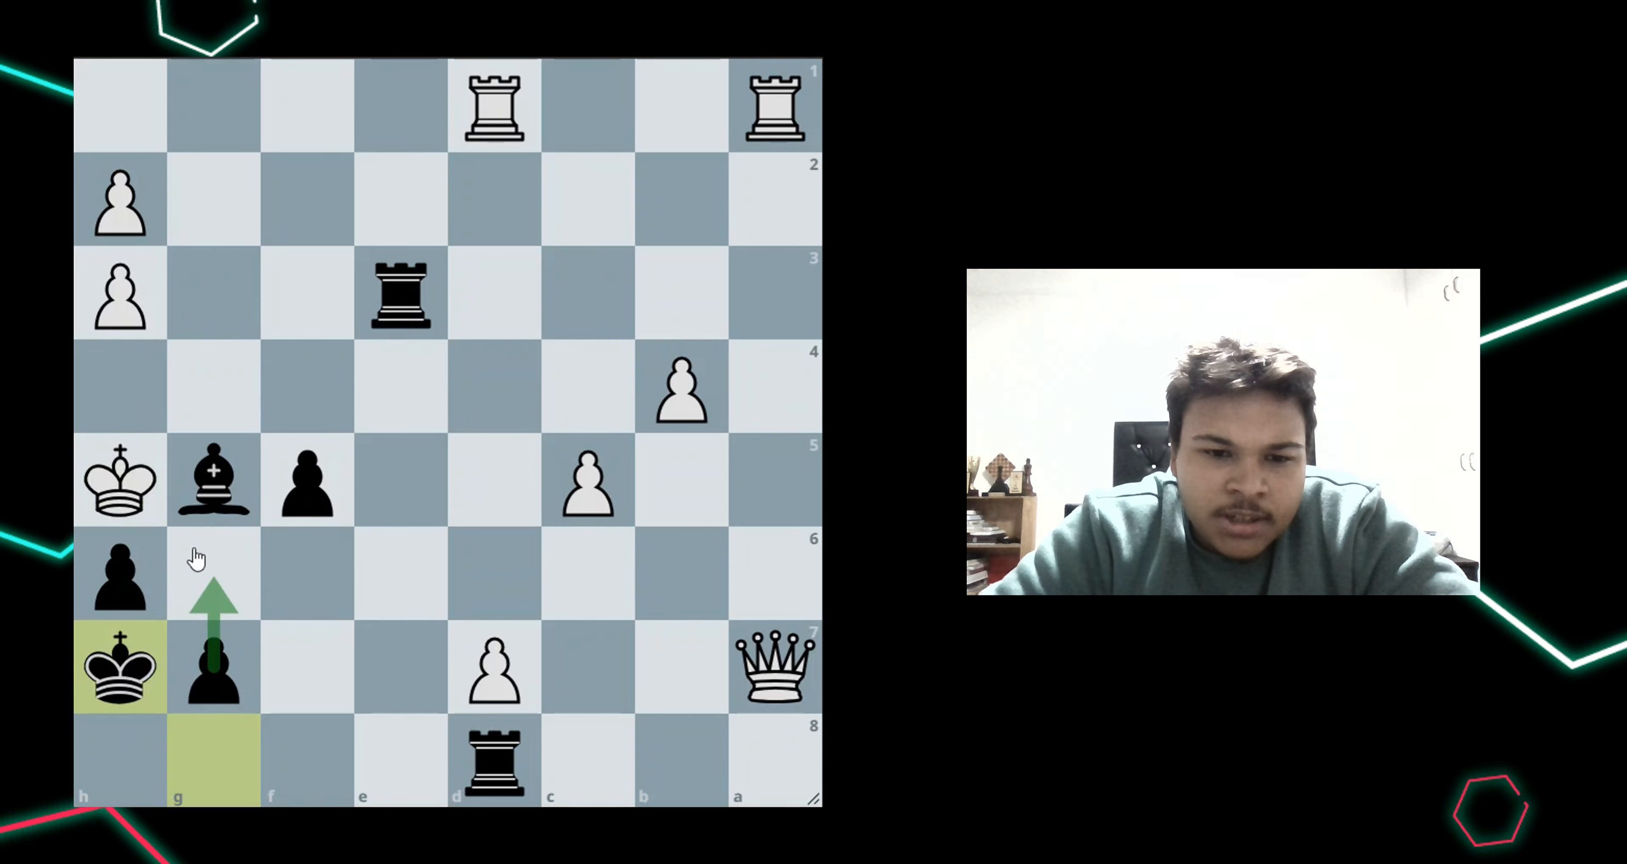
mouse_move(204, 562)
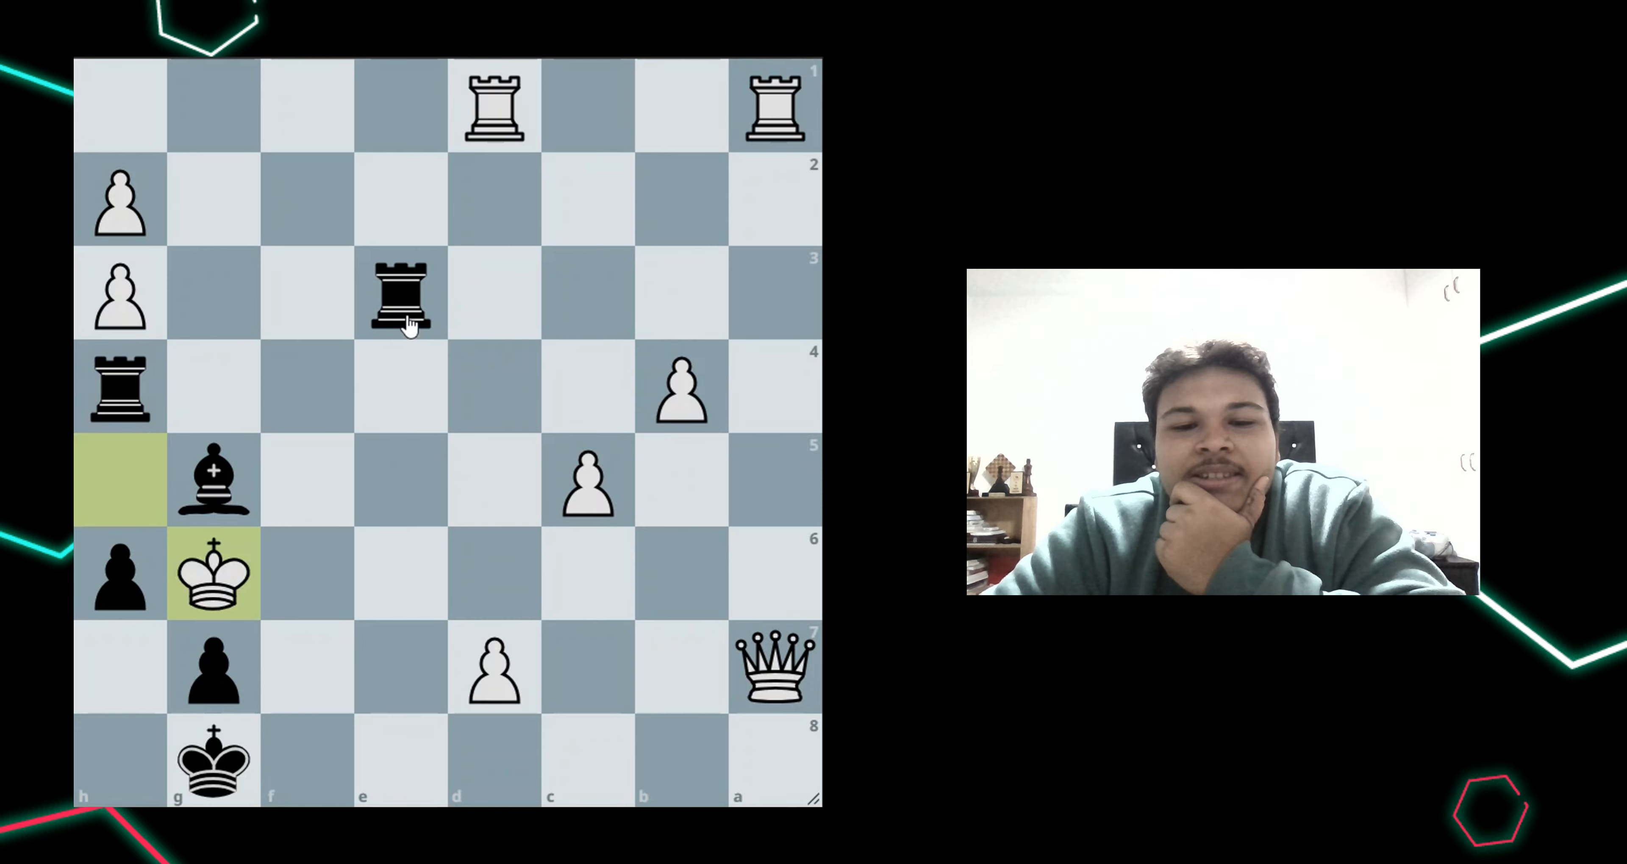
Try the variation with White's king on g6 and Black's rook on f4, circling the rook on e3
left_click(401, 294)
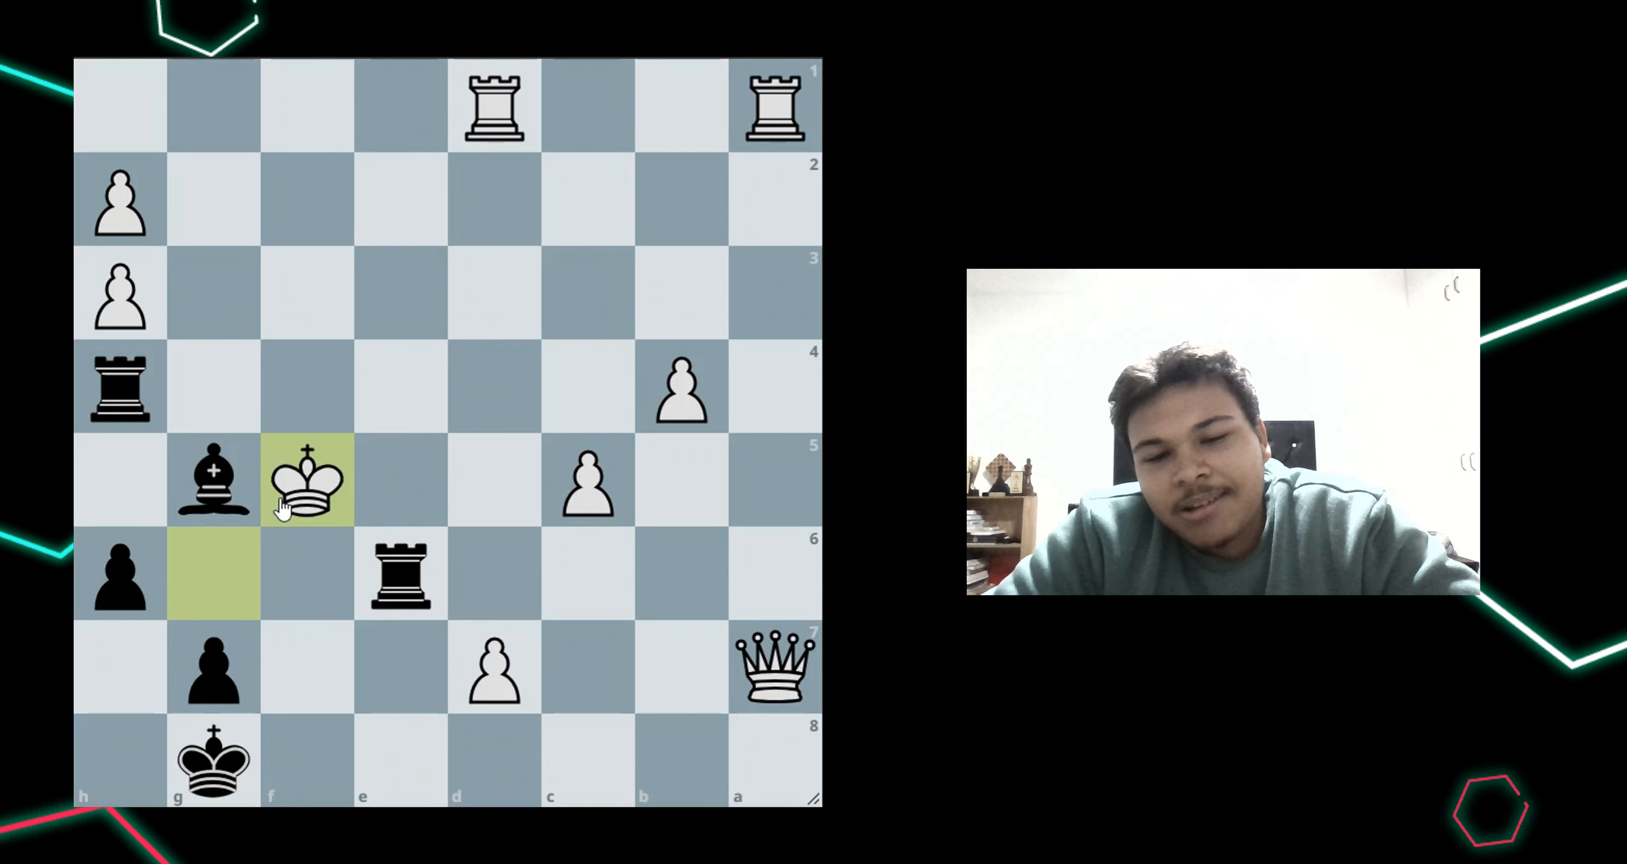
mouse_move(372, 452)
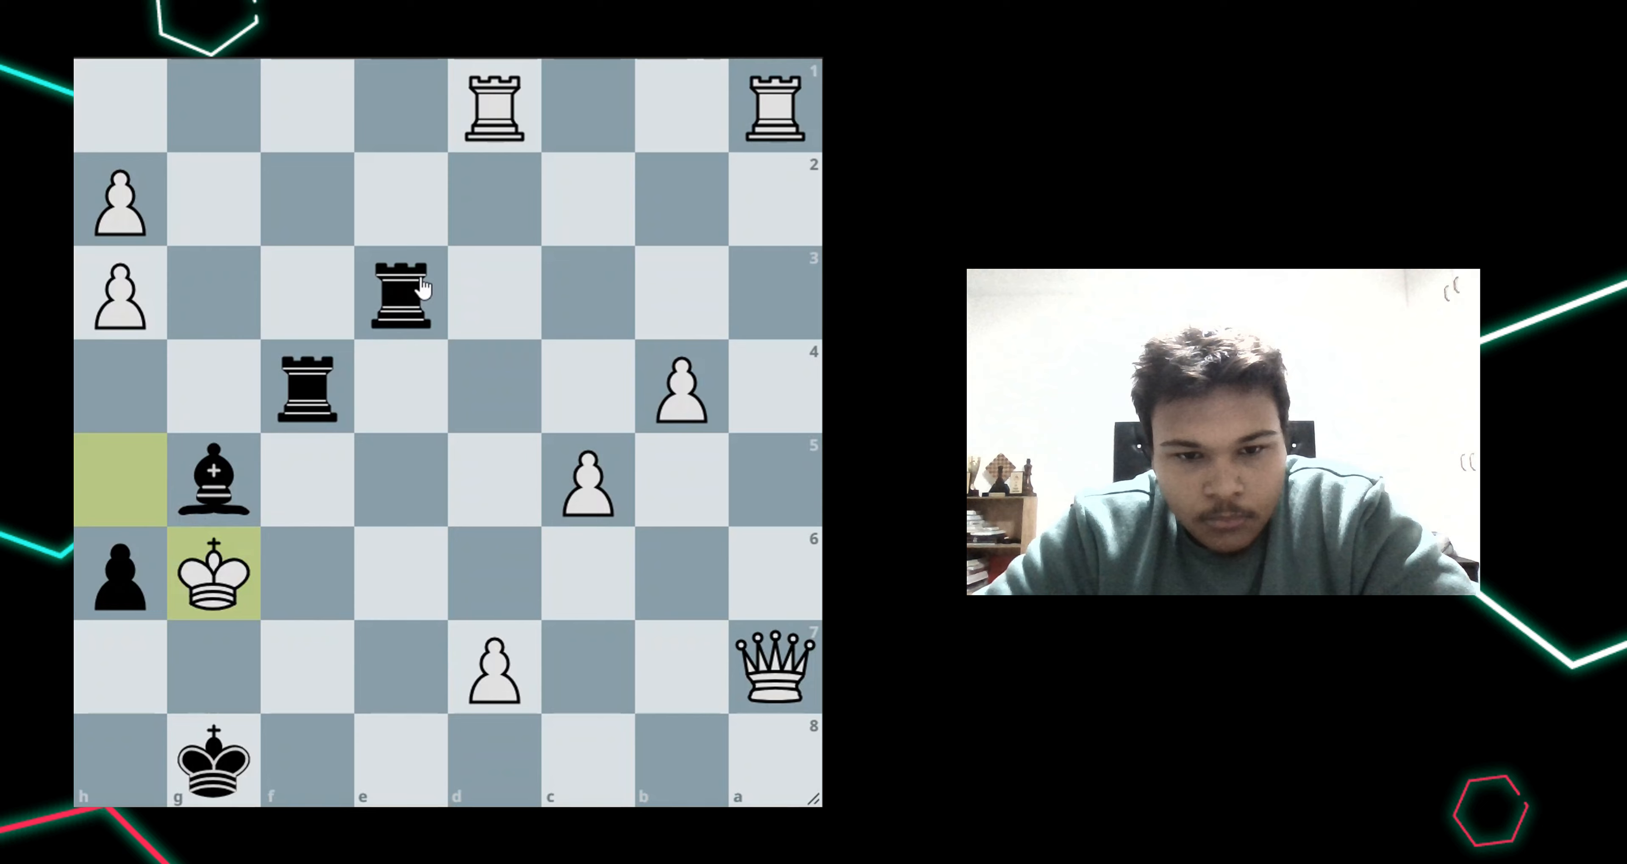
left_click(402, 293)
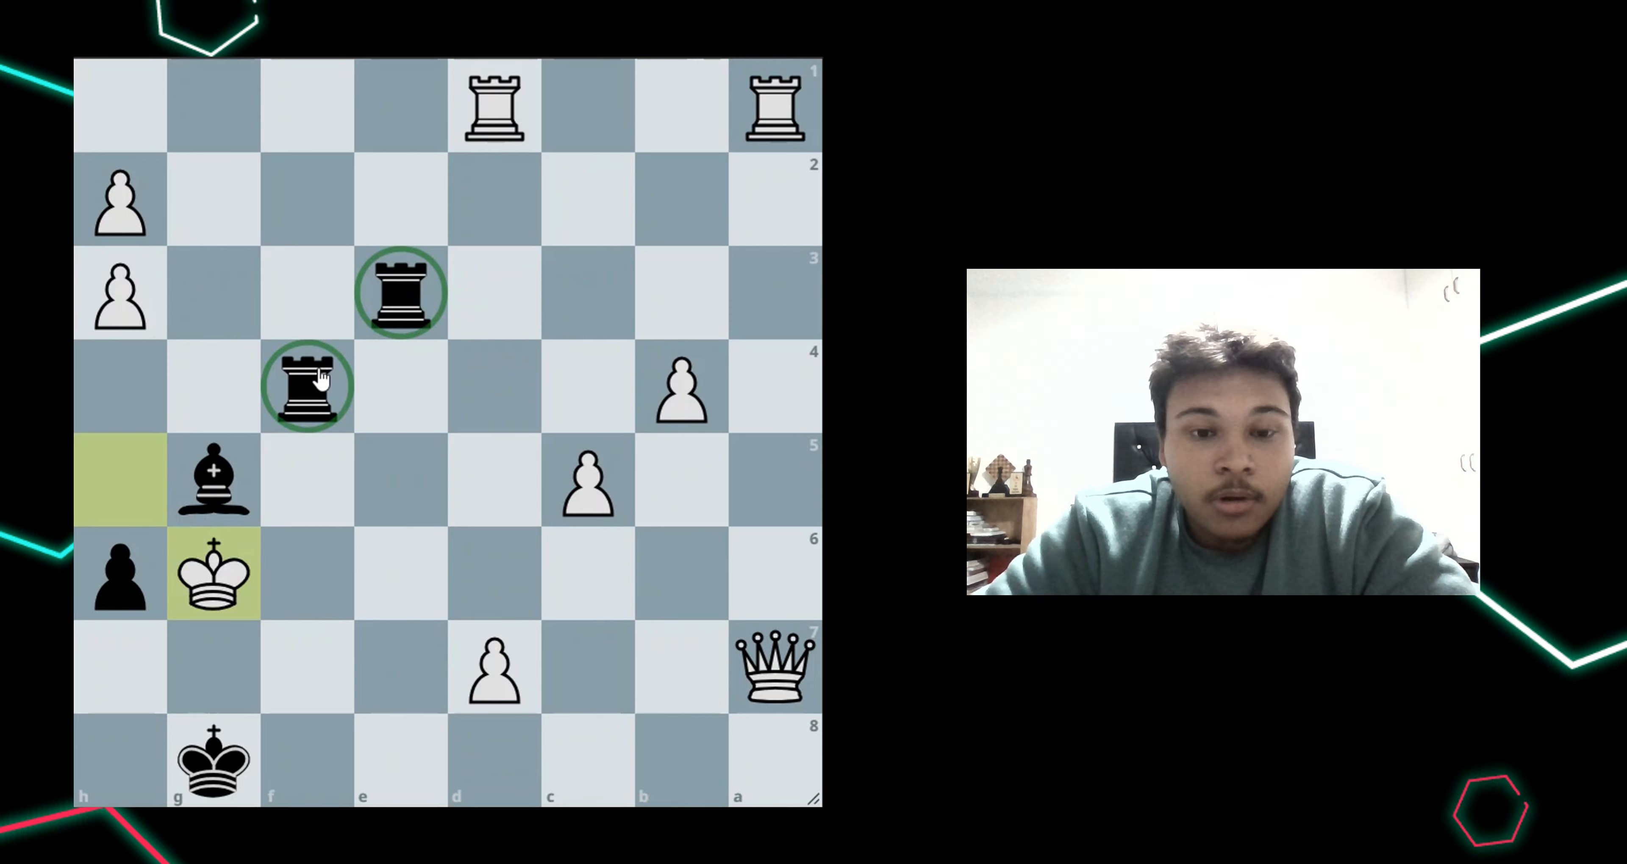
Circle the rooks and draw an arrow along the fourth rank to h4
left_click(402, 294)
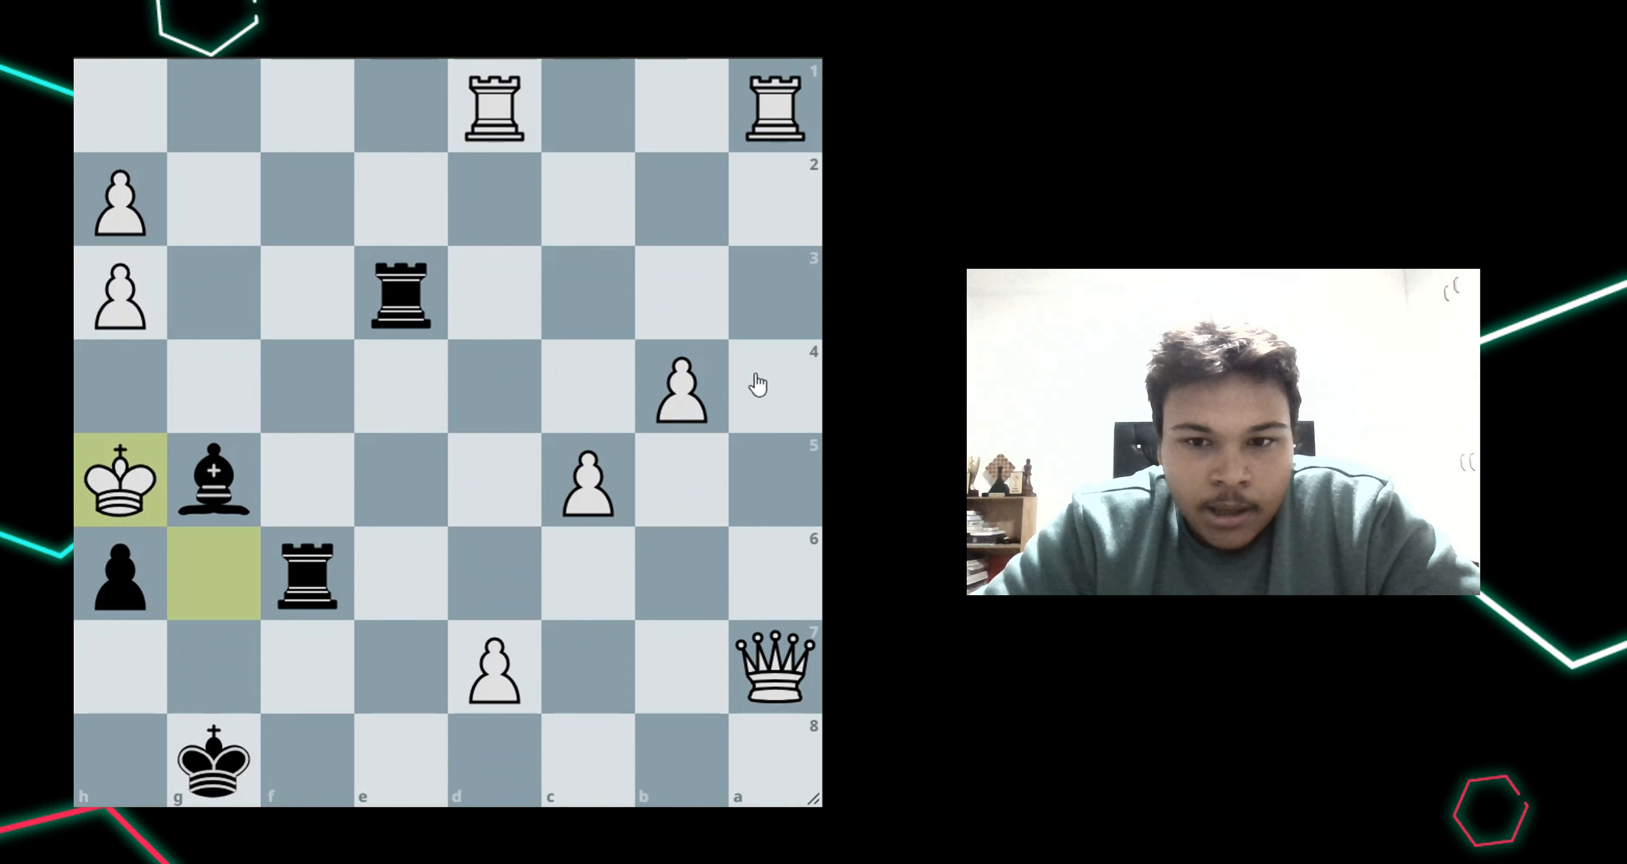
left_click_drag(680, 387, 120, 387)
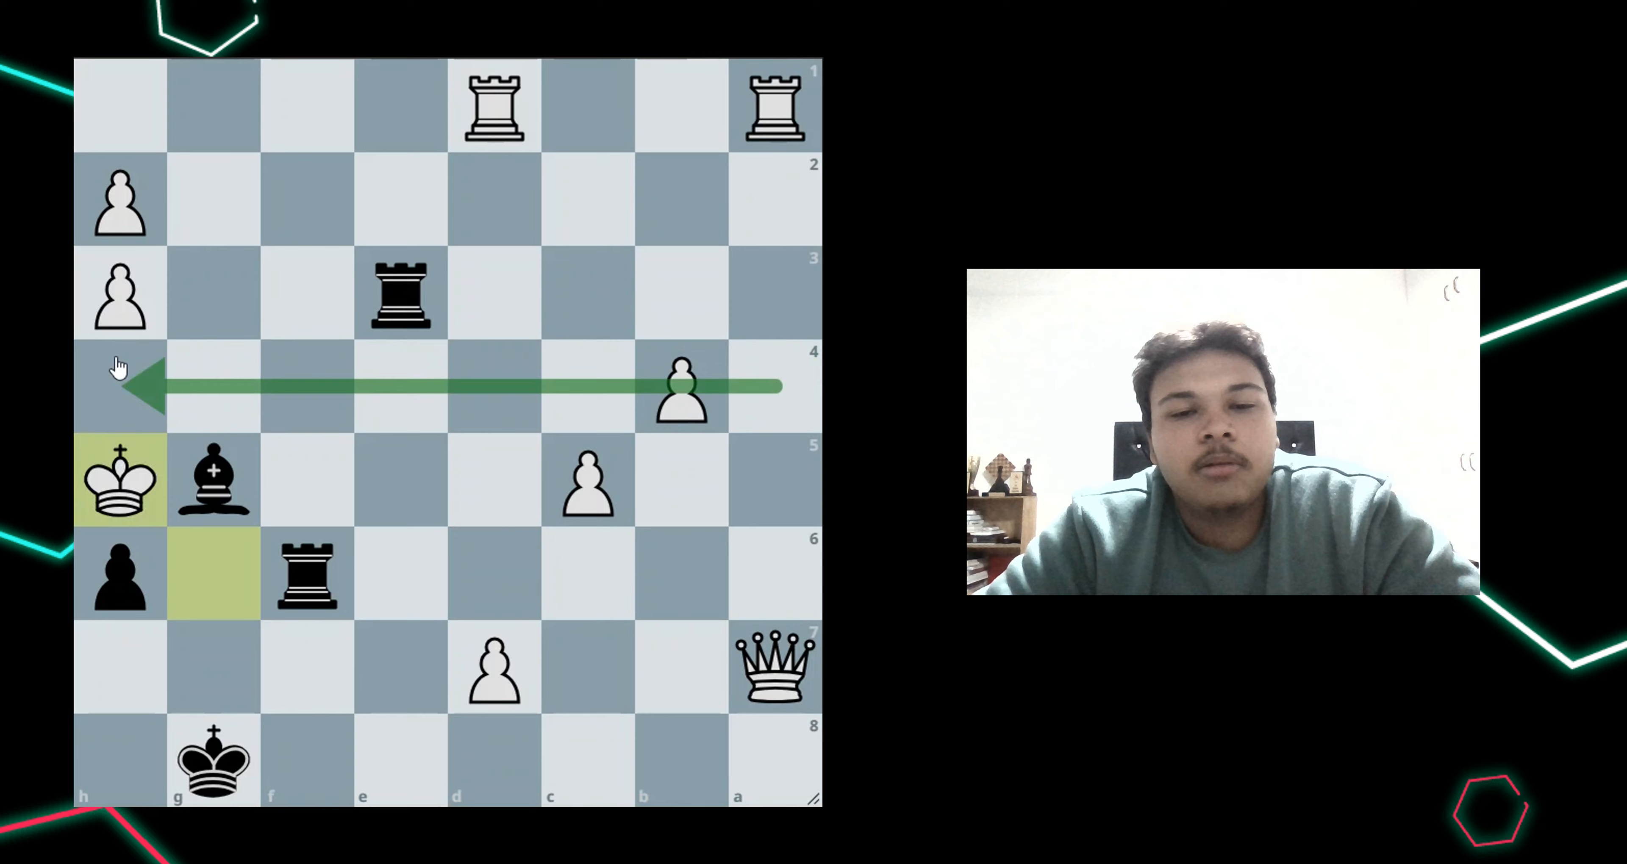
left_click(399, 290)
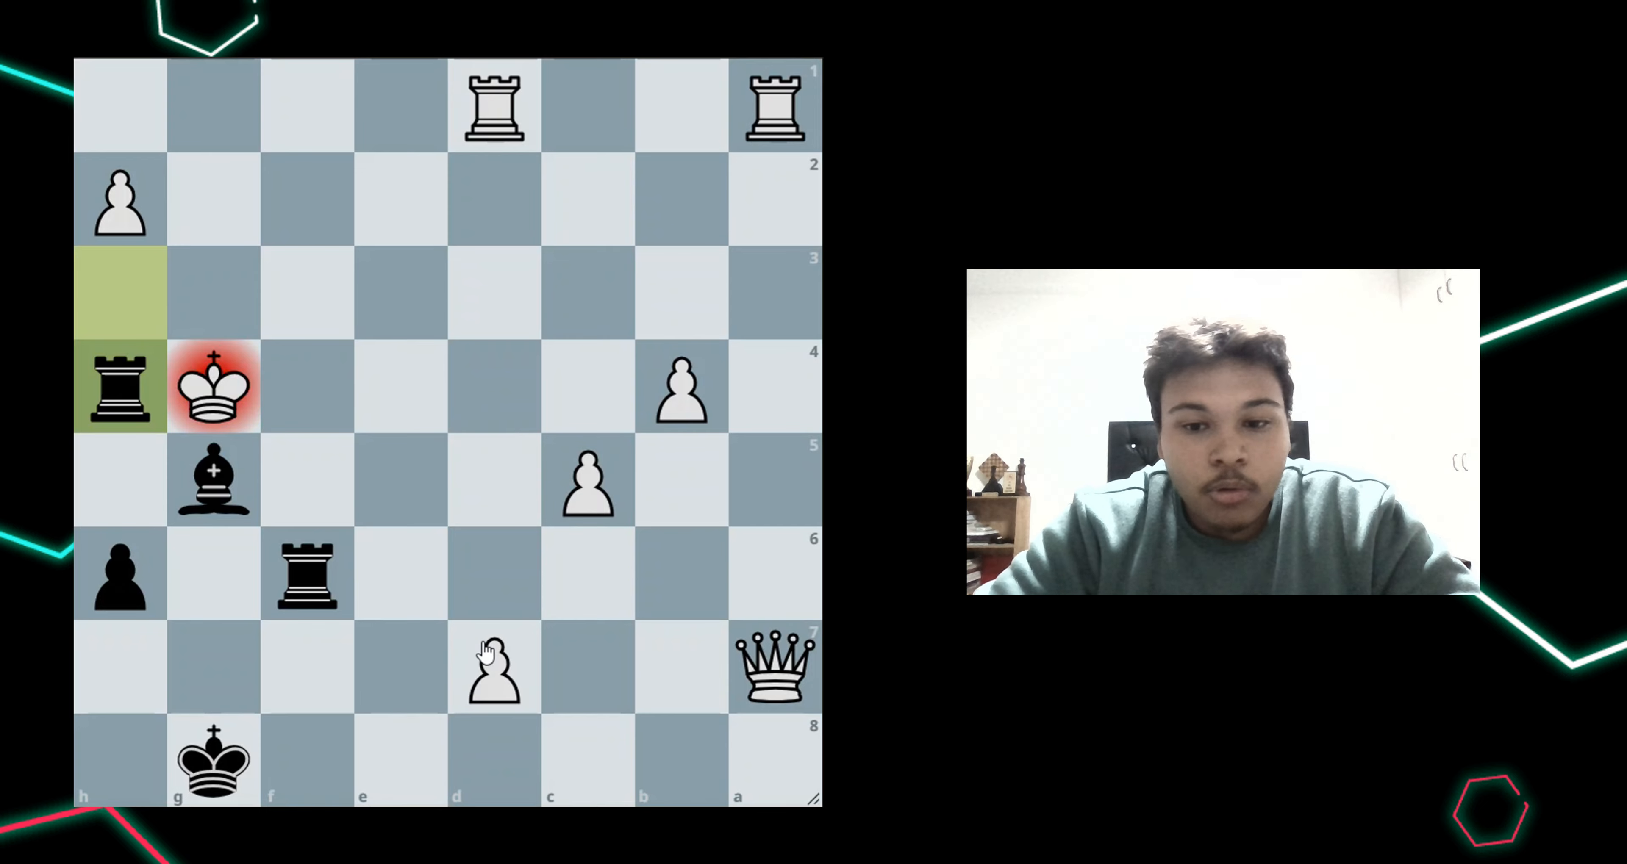
Play the variation ending with the black rook checking from e6 (Re6+)
left_click(494, 667)
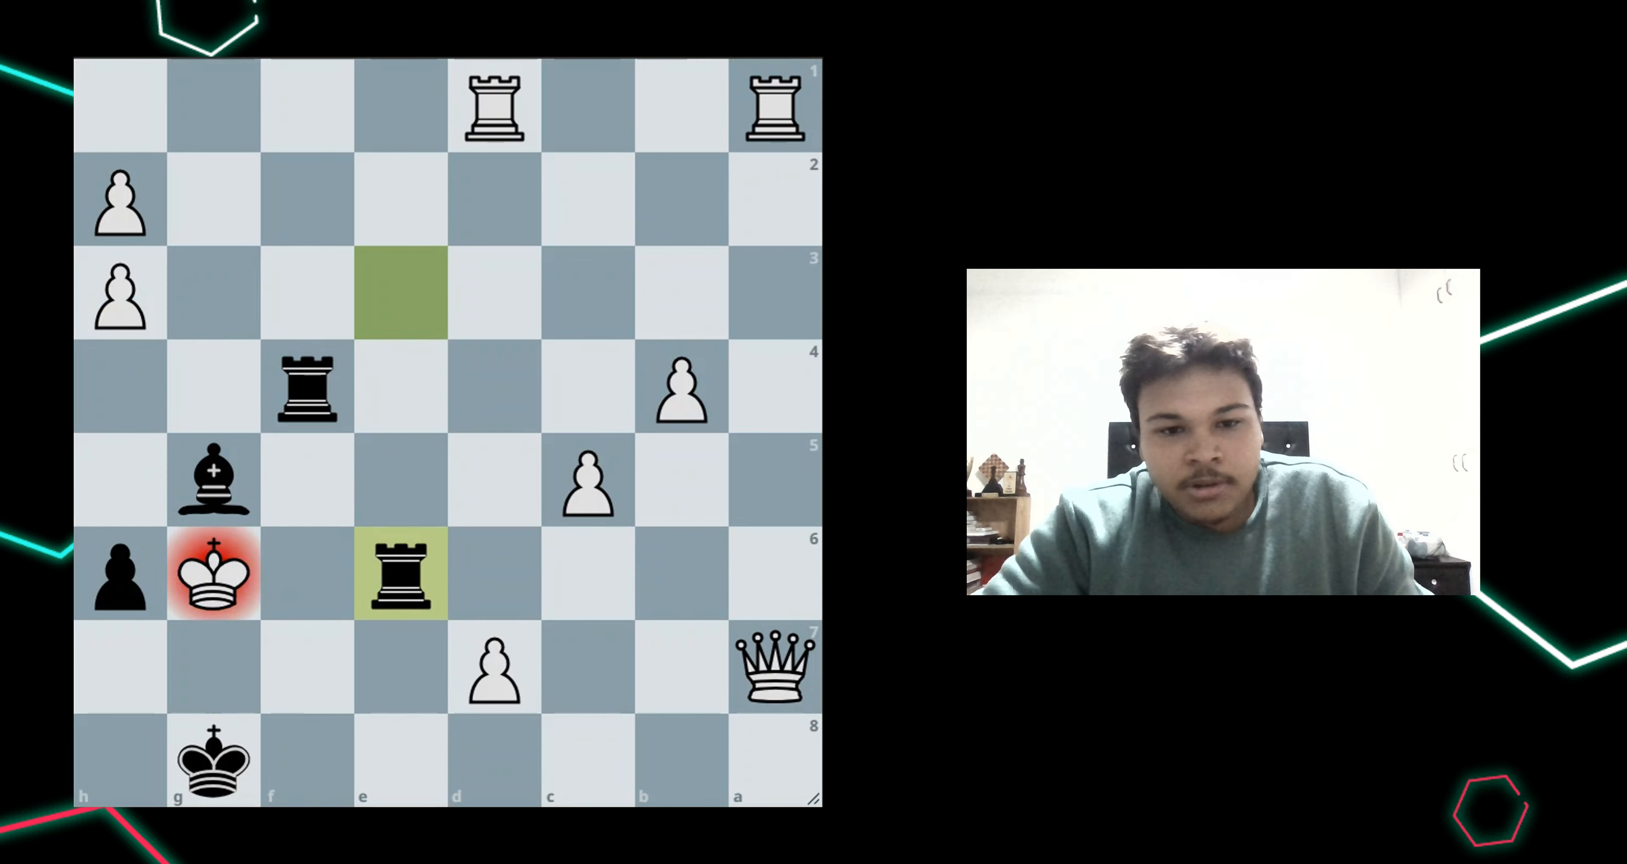
left_click(307, 388)
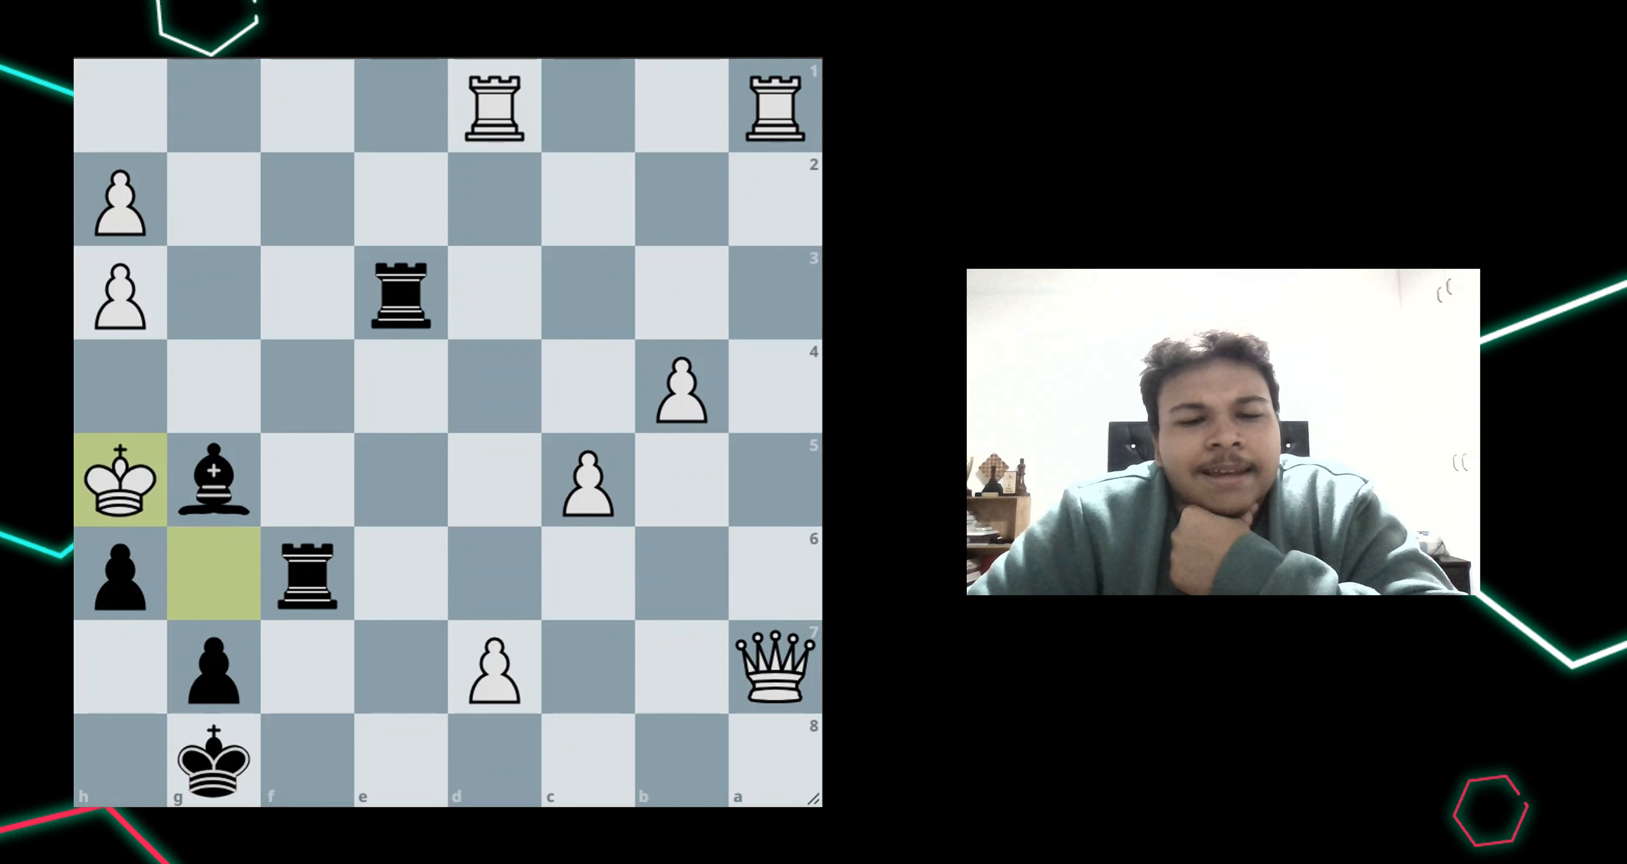
Draw an arrow along the fourth rank to h4 marking the rook check on the white king at g4
left_click_drag(681, 389, 213, 389)
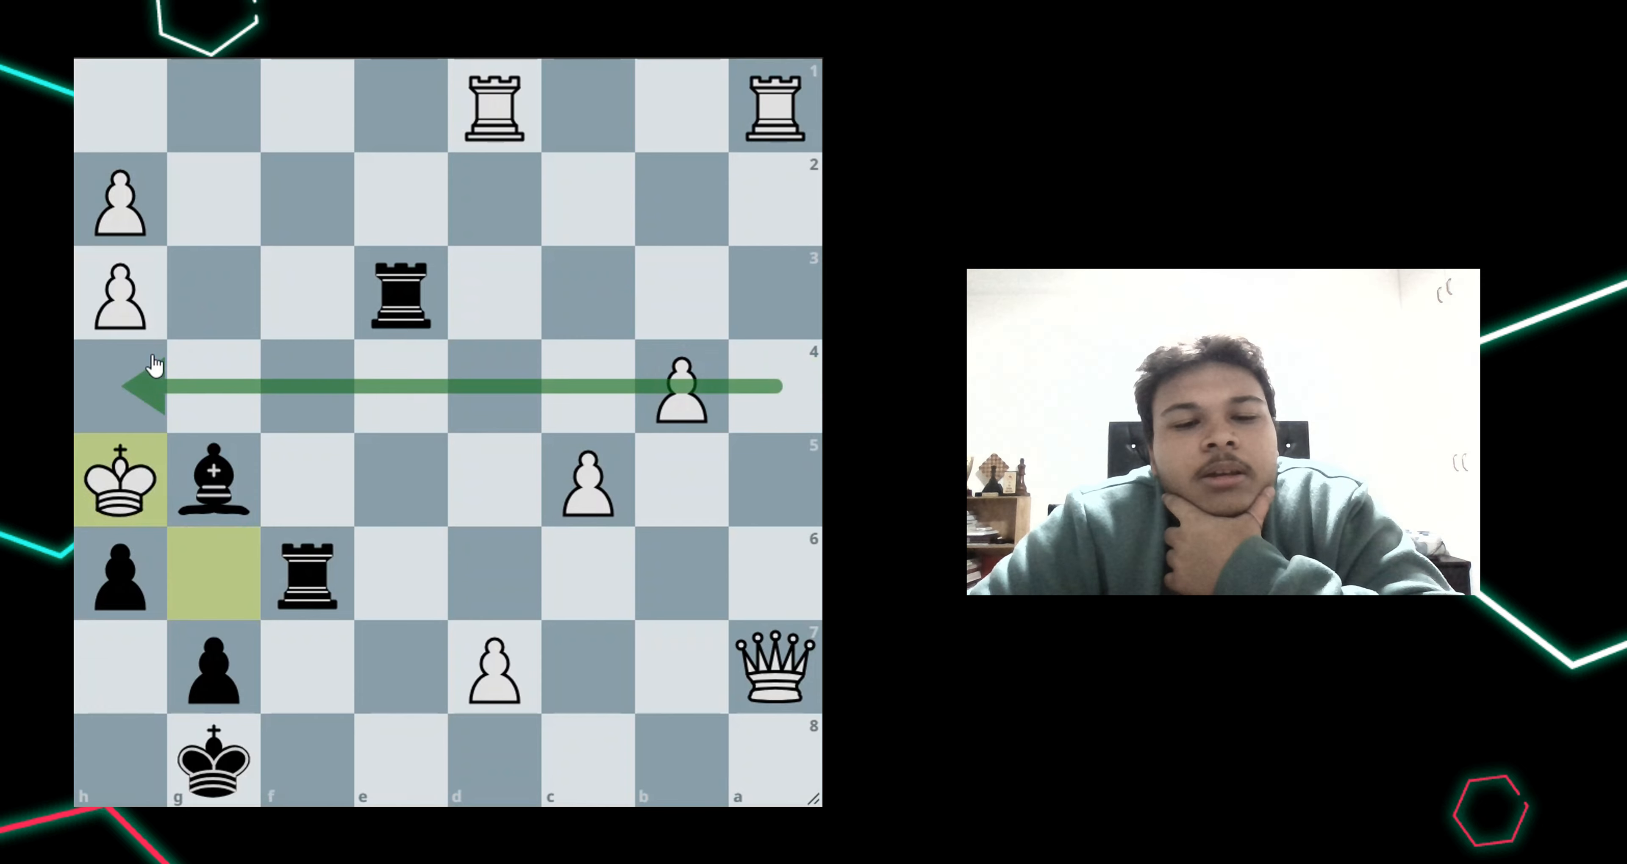
mouse_move(399, 301)
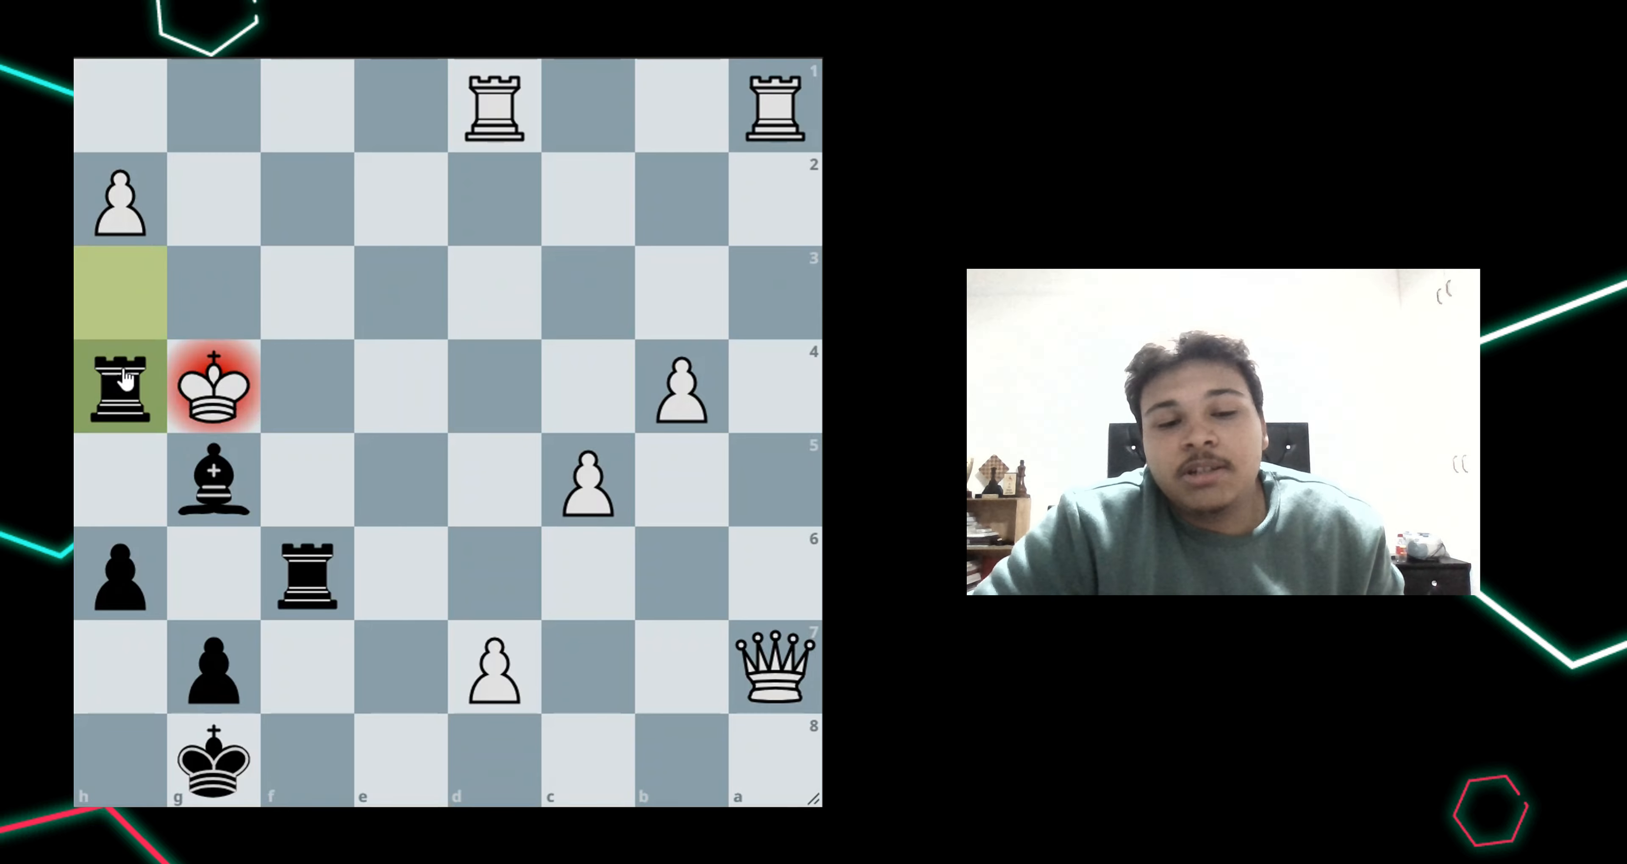
mouse_move(208, 347)
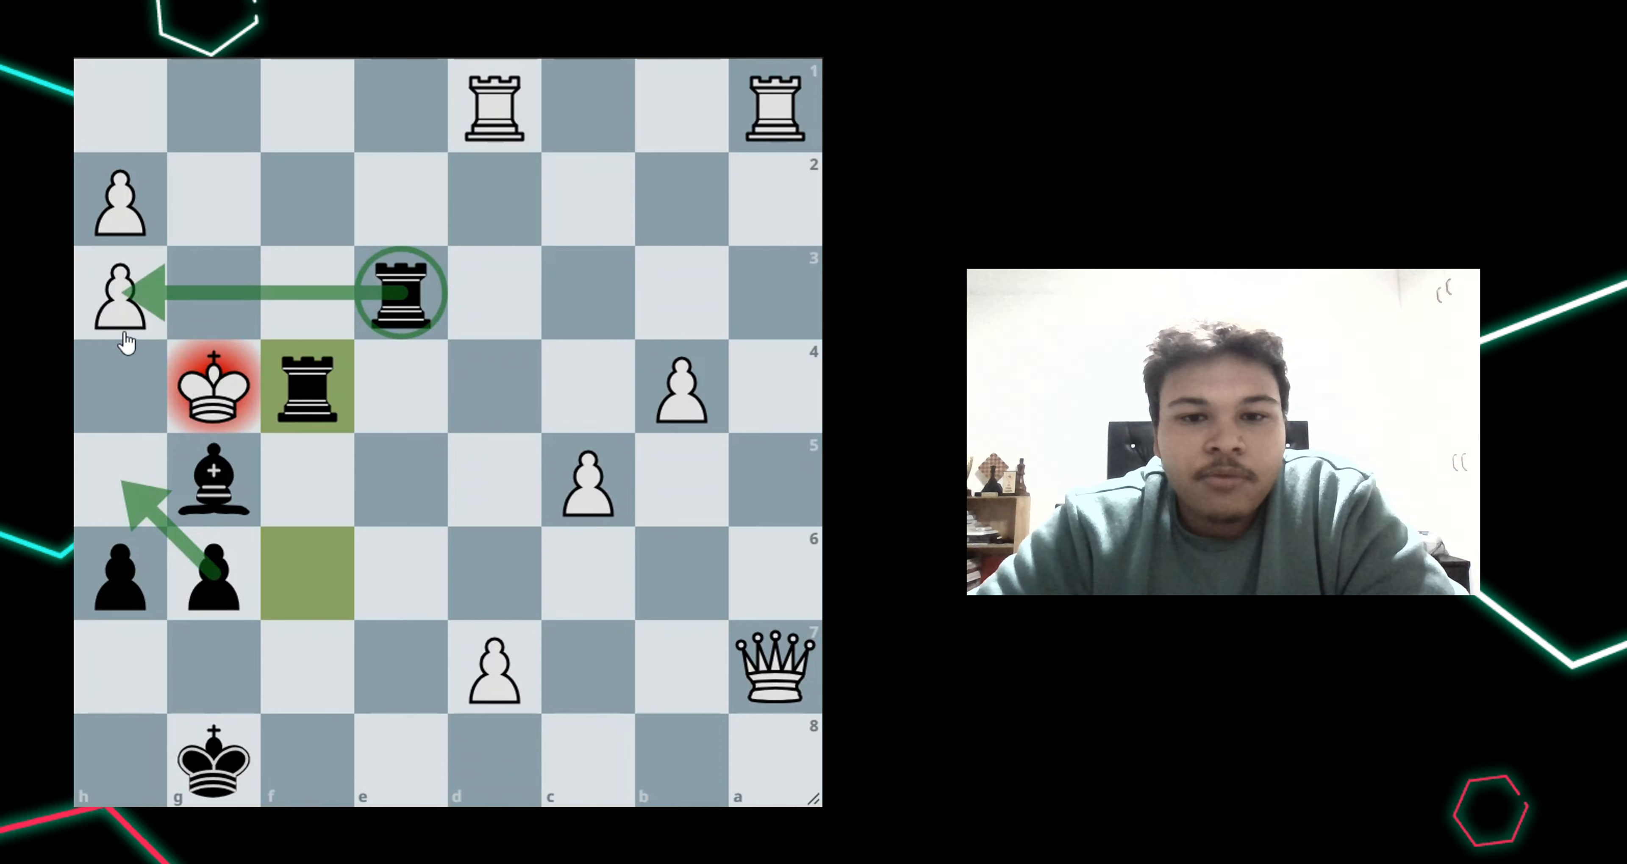
mouse_move(304, 350)
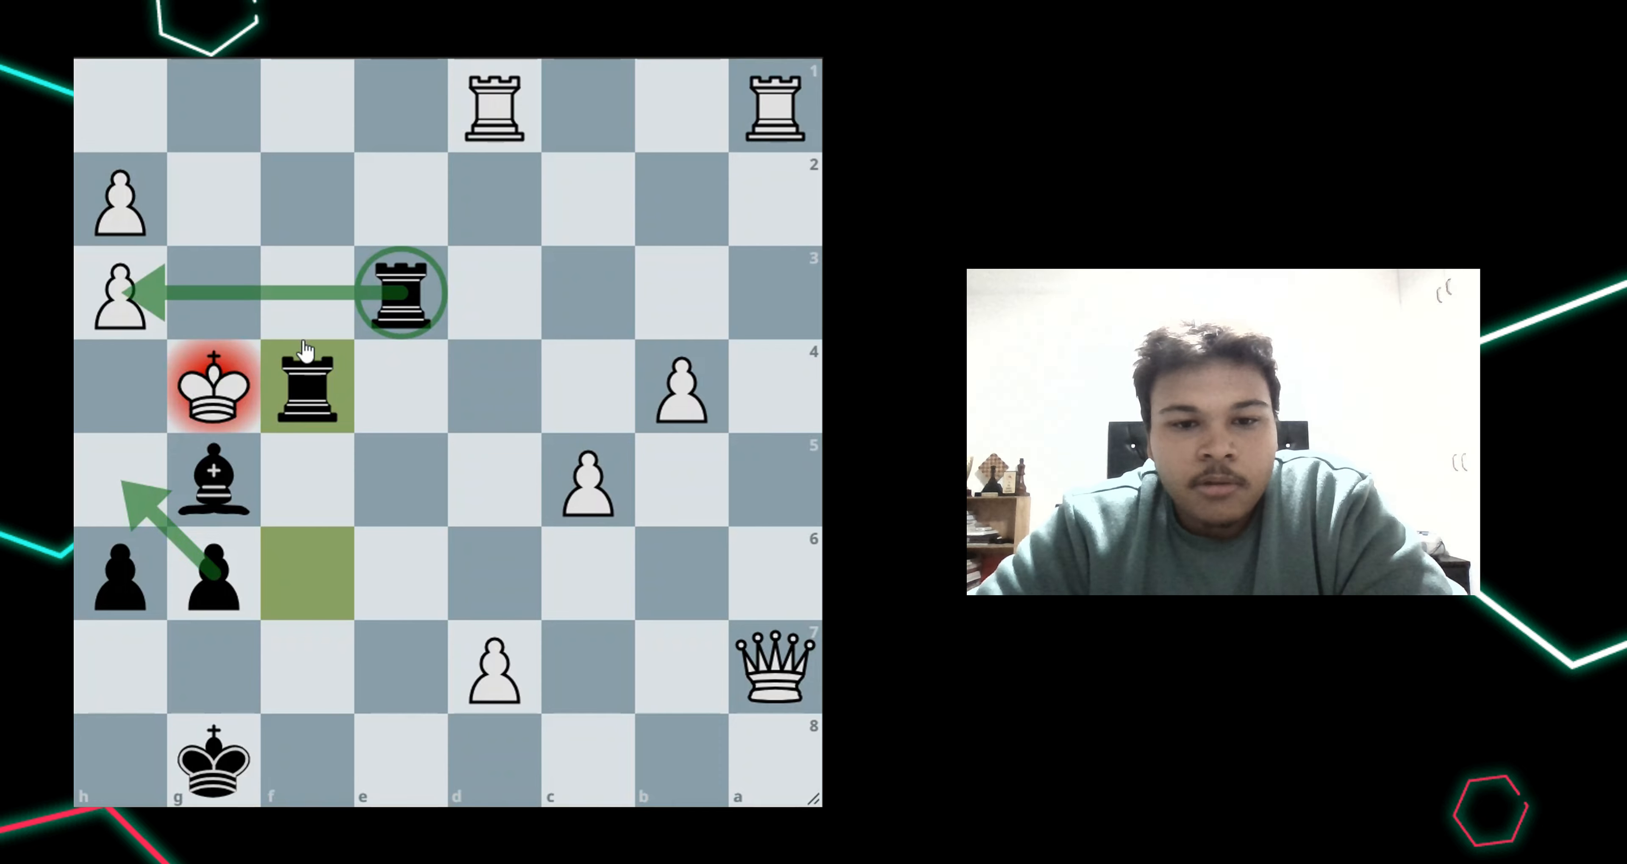
mouse_move(133, 400)
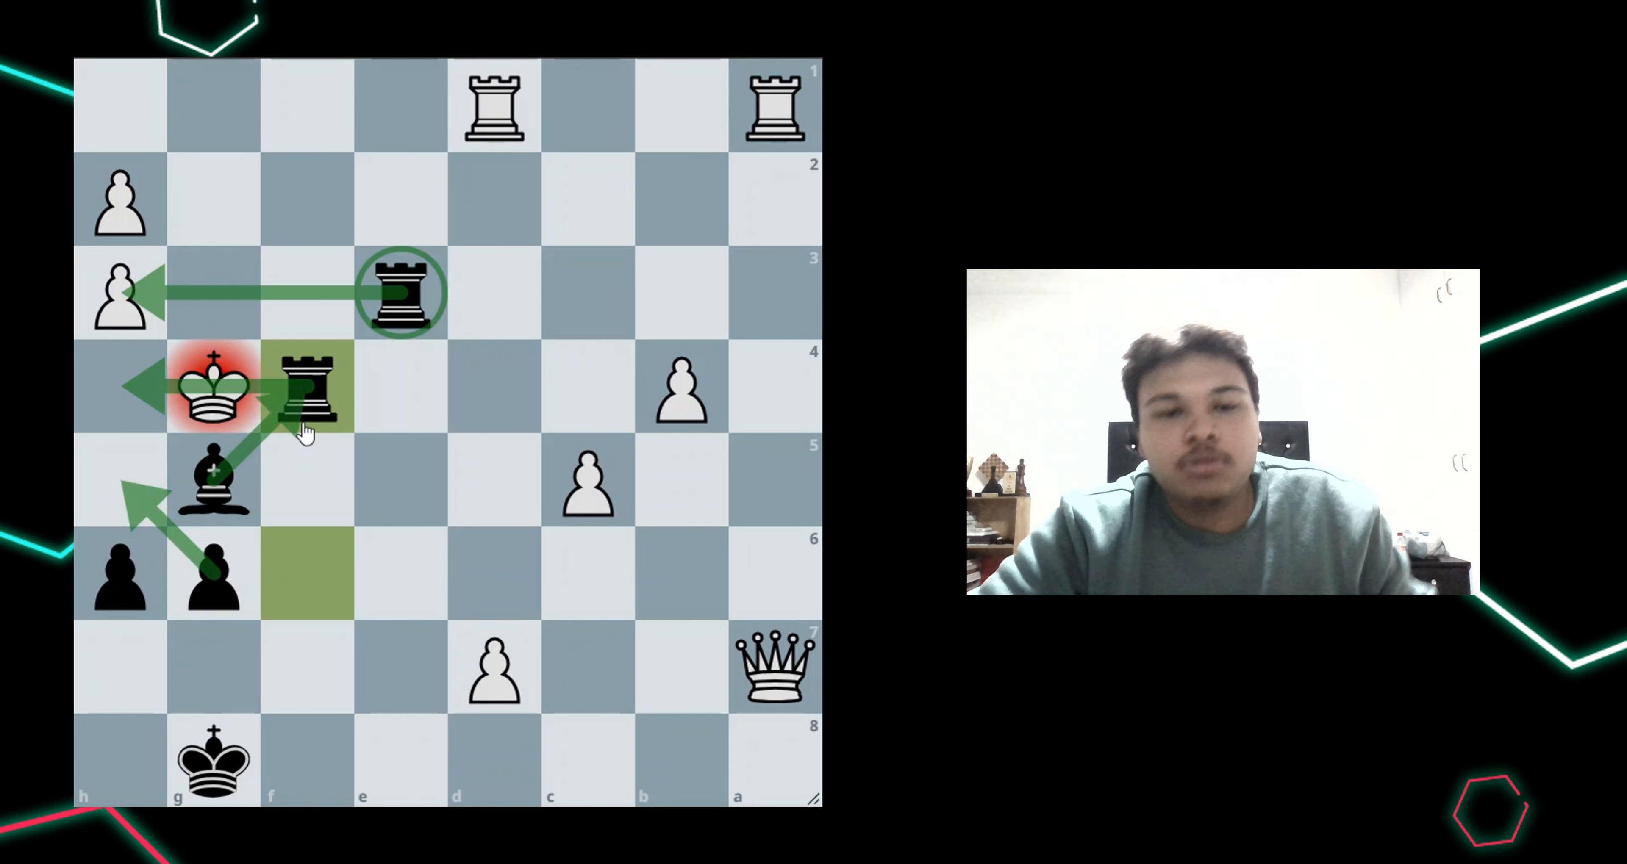
mouse_move(122, 407)
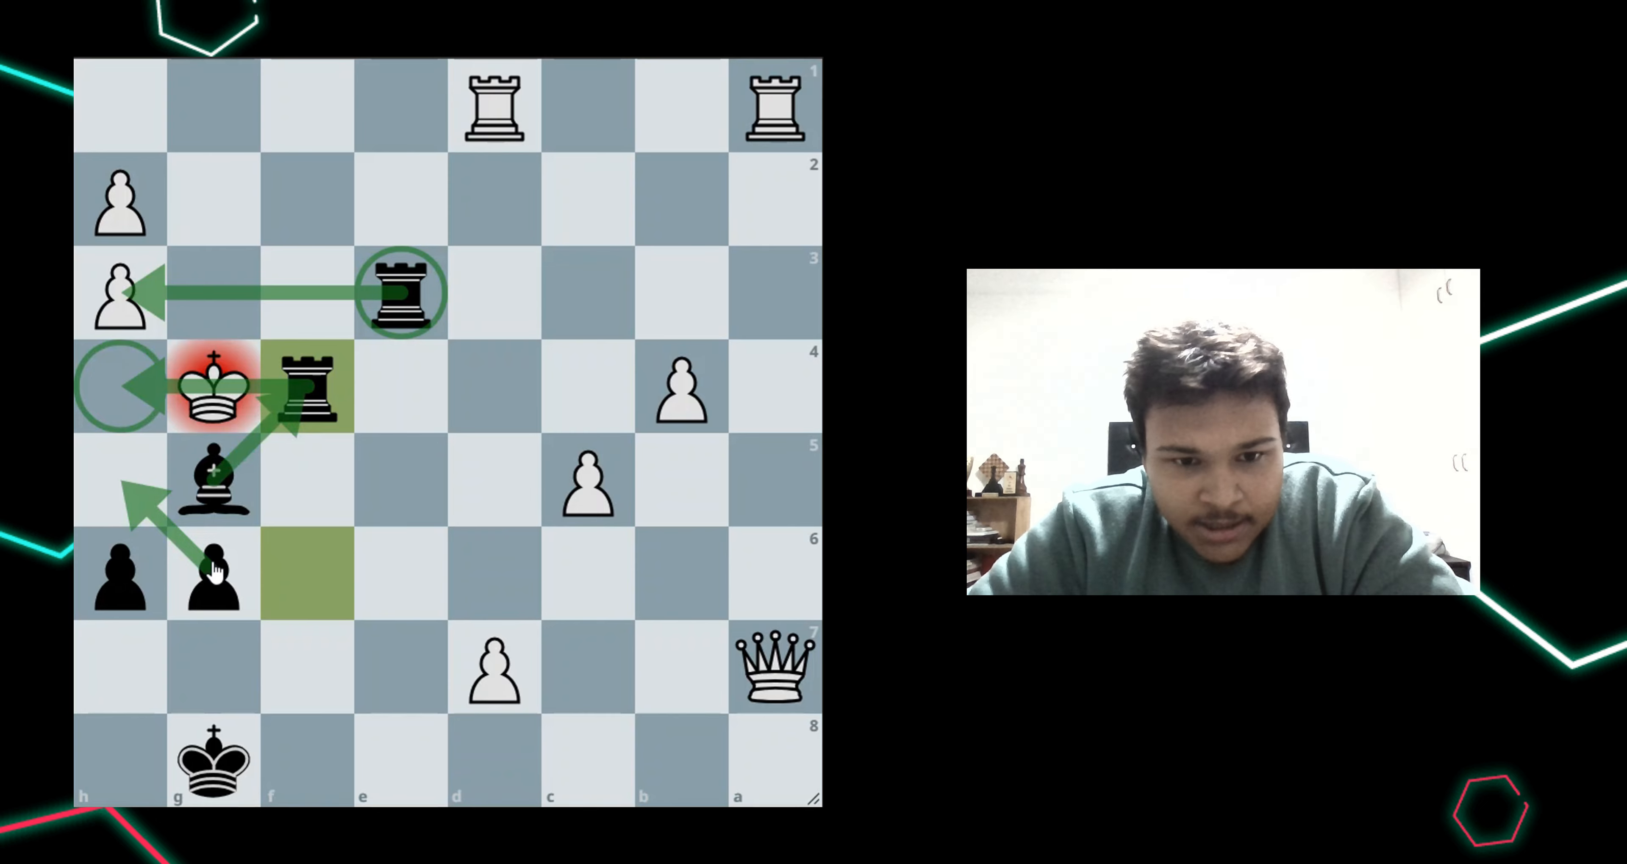
mouse_move(130, 488)
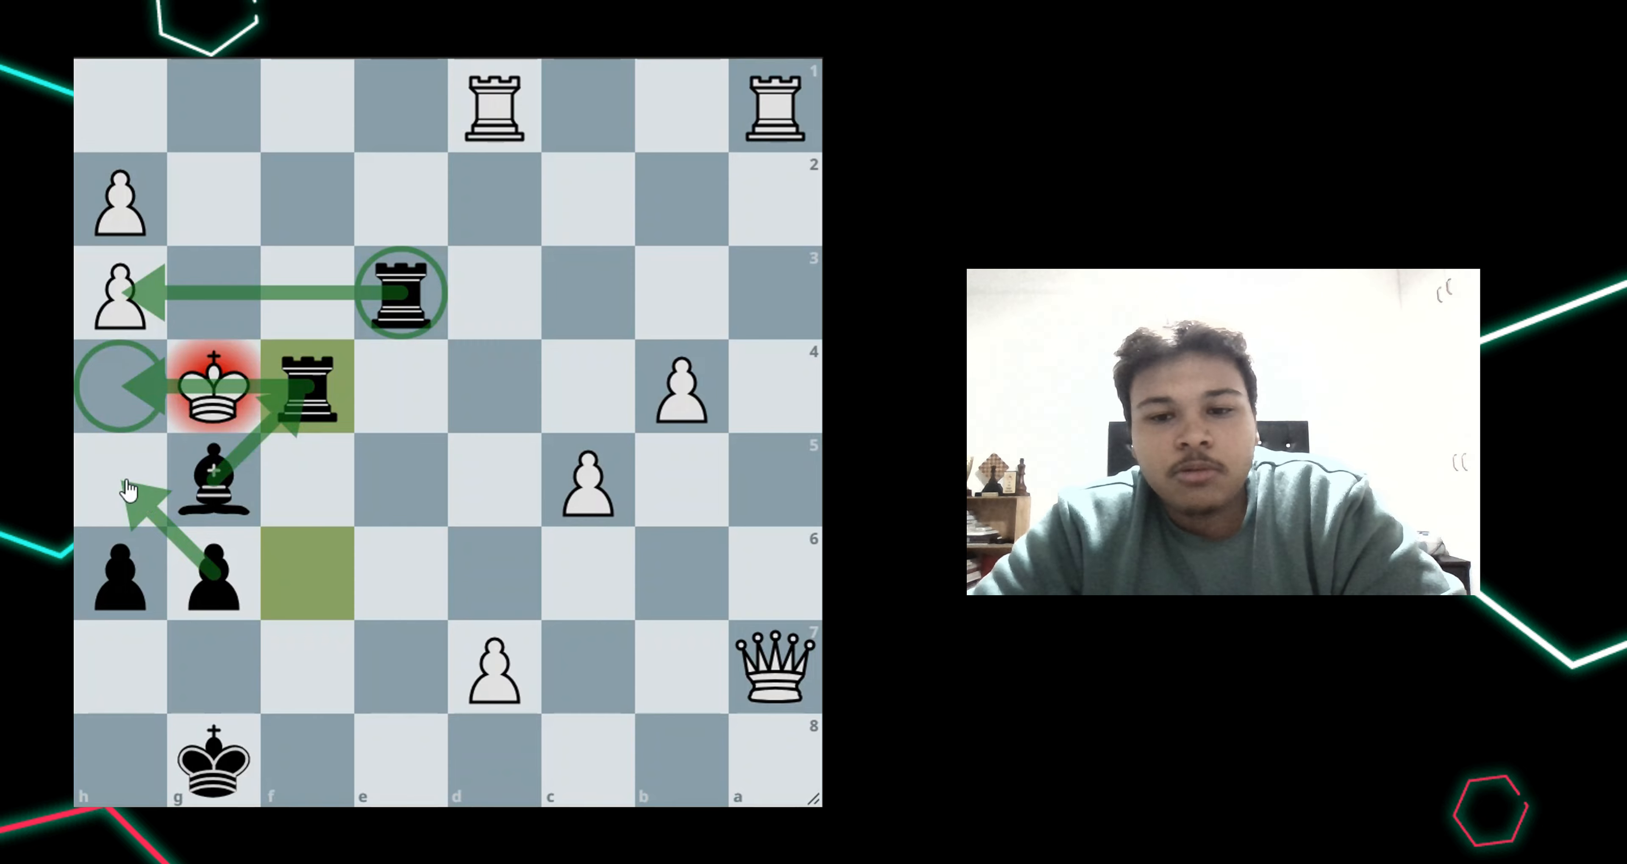
mouse_move(142, 601)
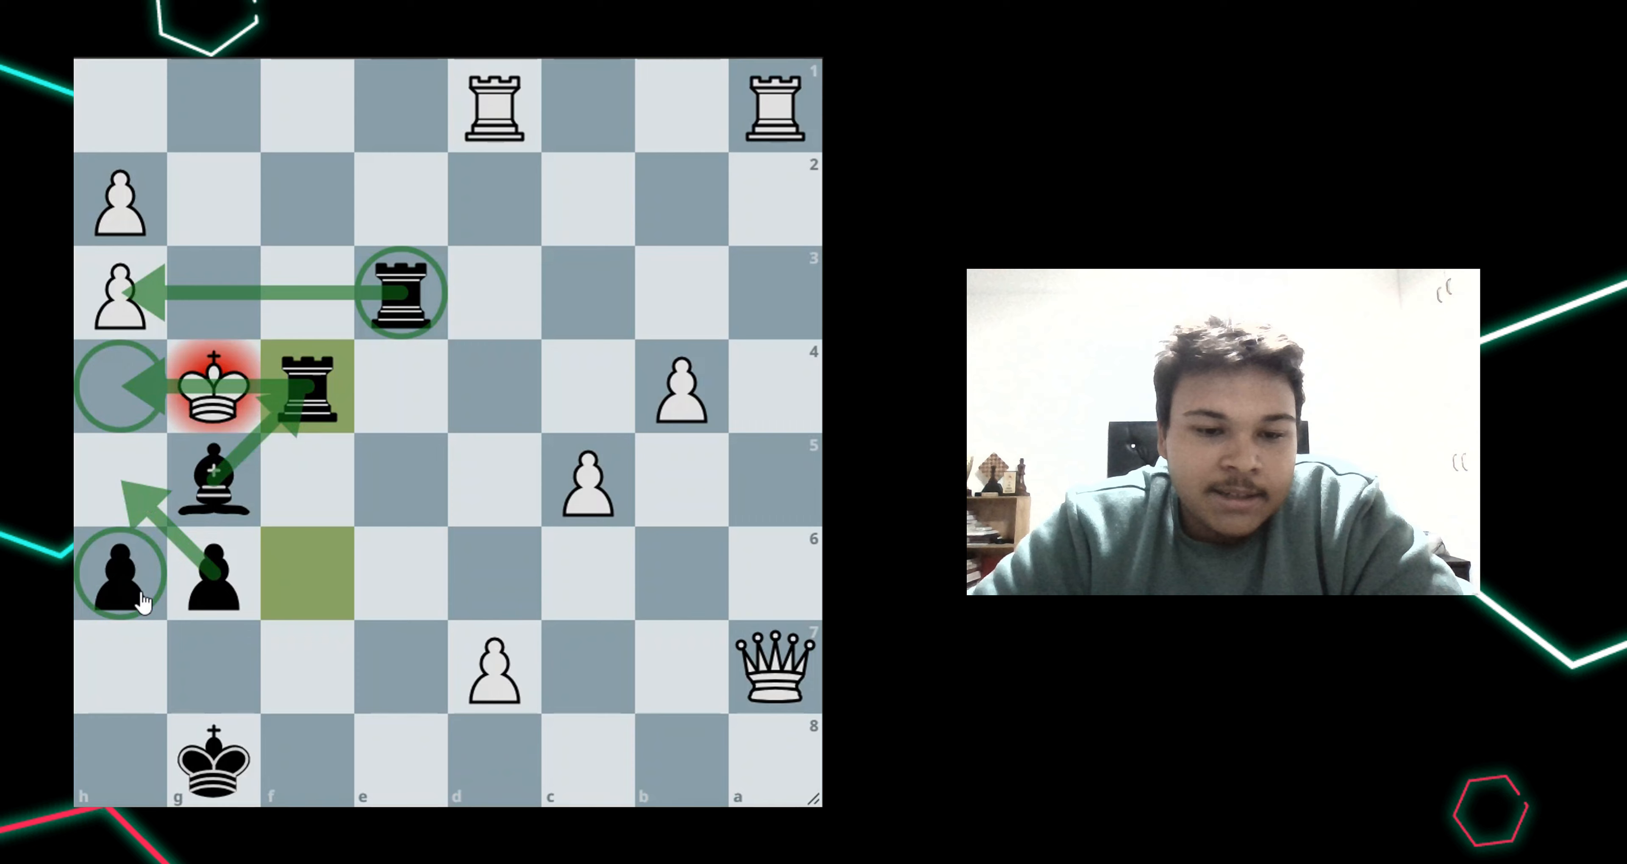
mouse_move(218, 503)
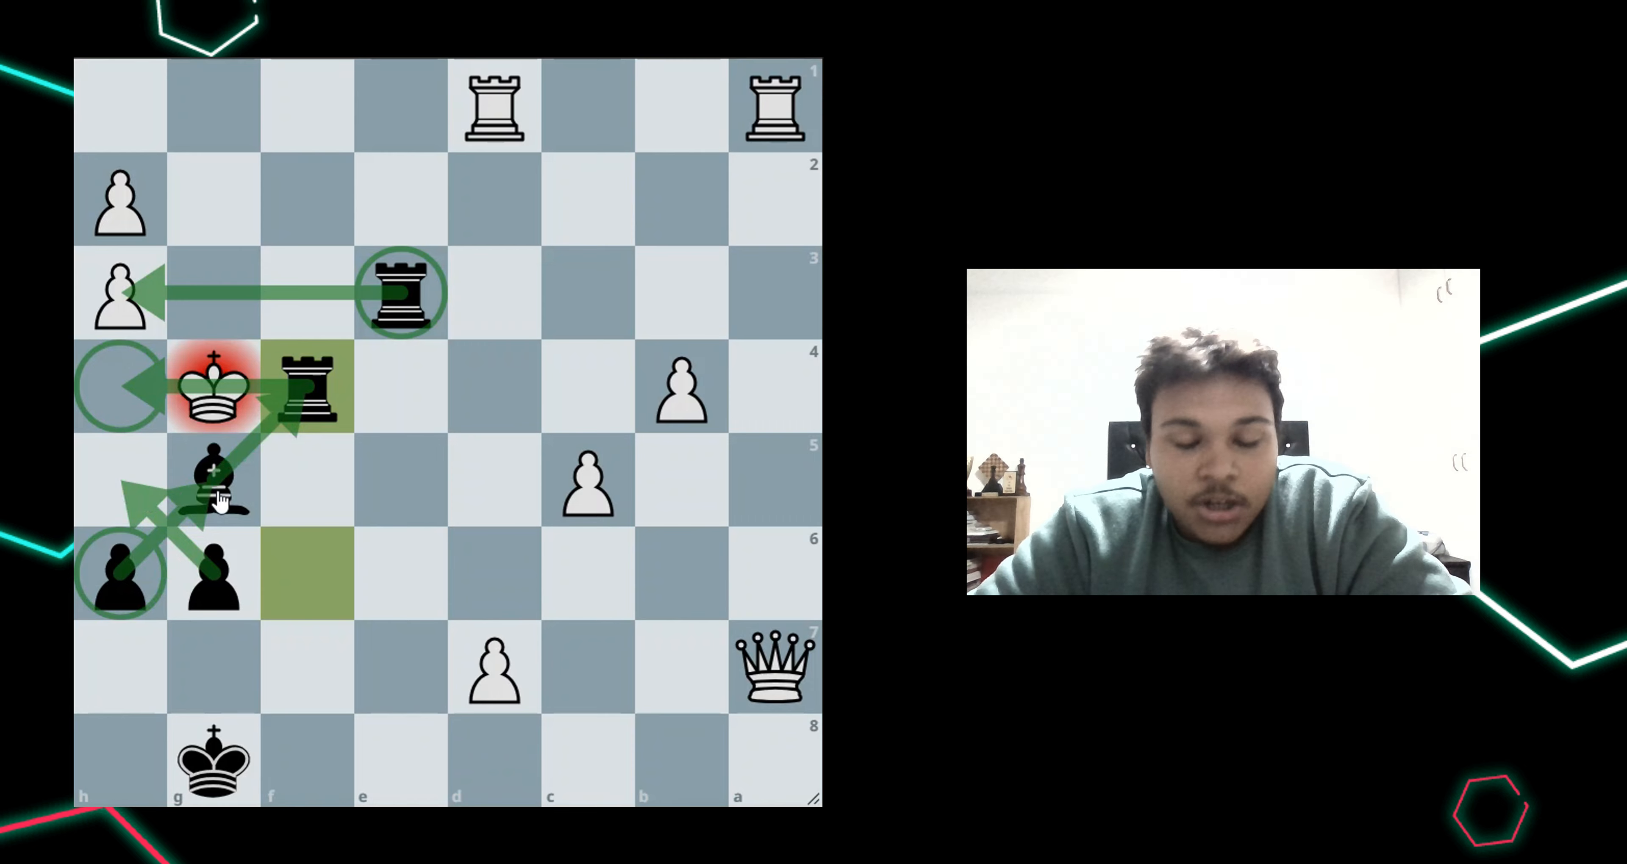
mouse_move(218, 652)
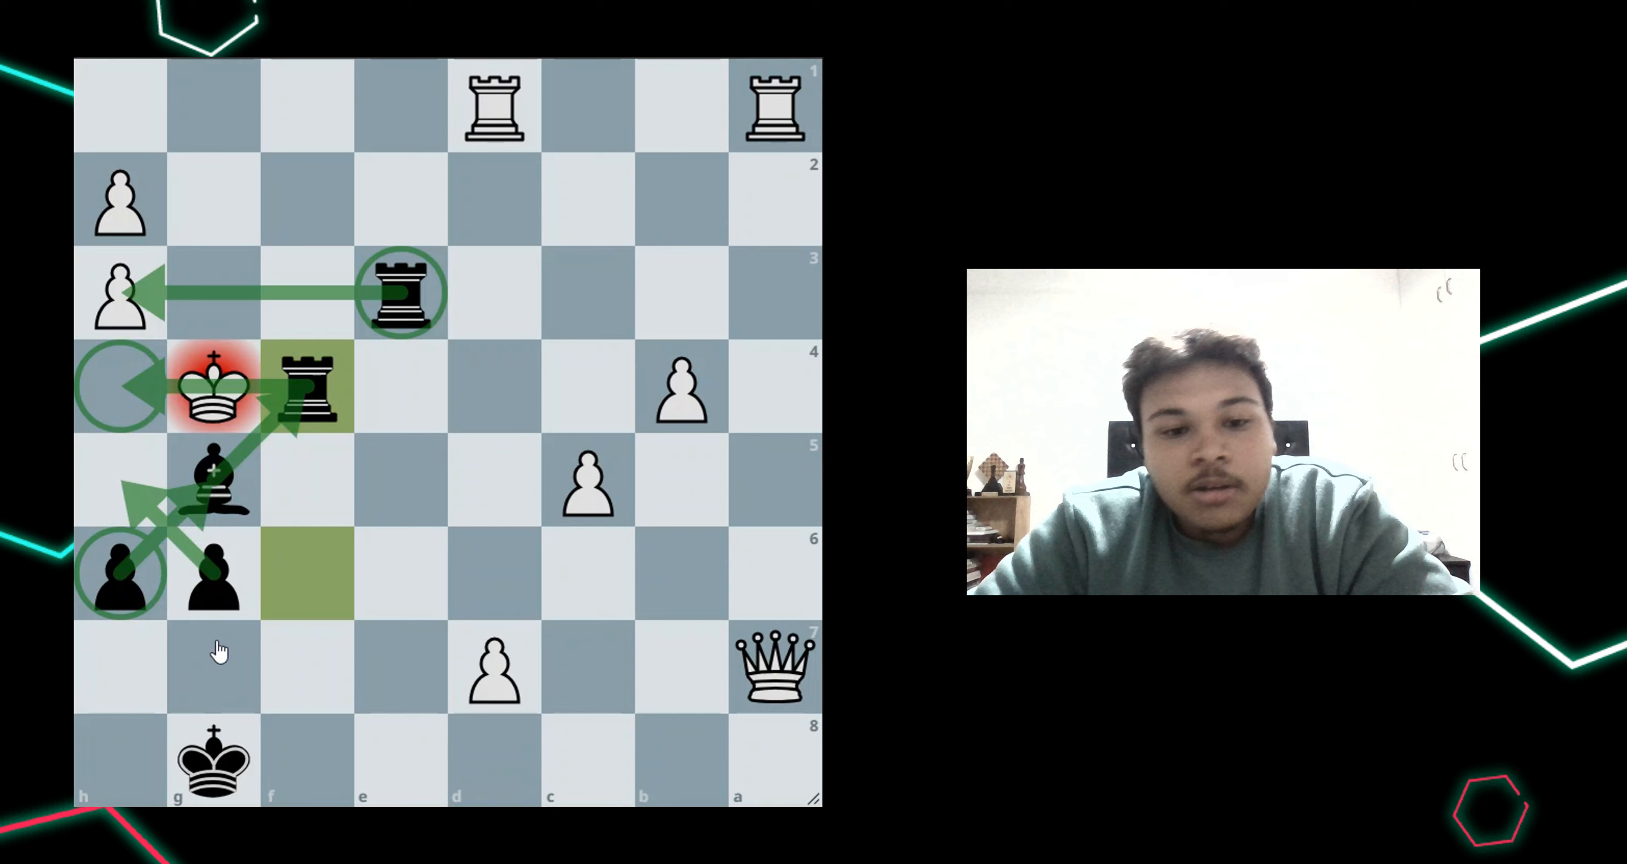